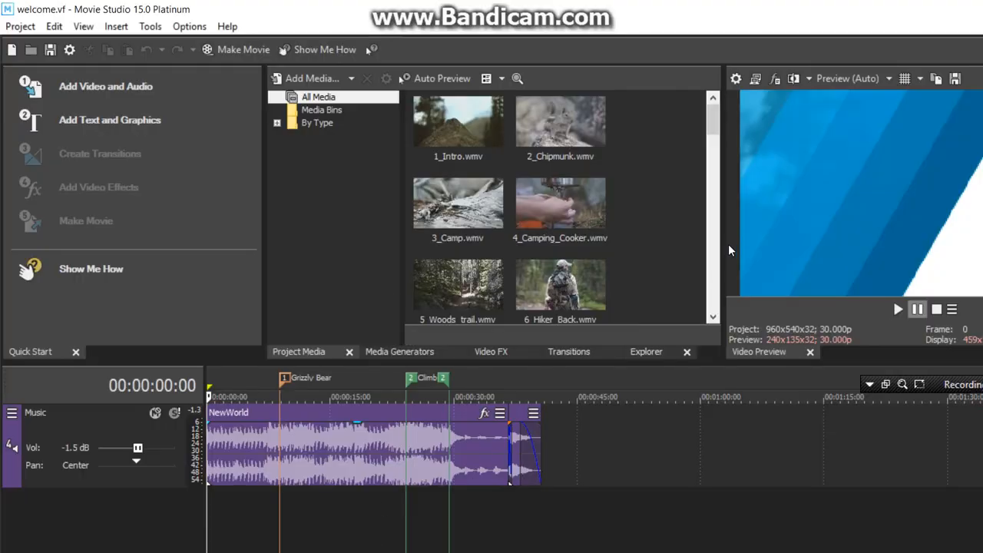
Create a new empty project named 'Movie Studio Platinum 15.0' via Project > New.
left_click(897, 309)
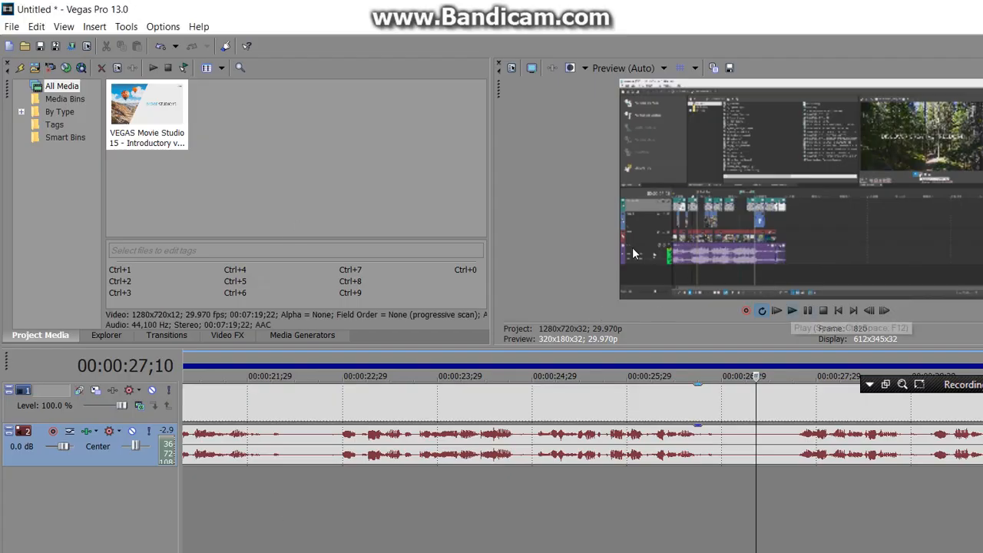
mouse_move(776, 310)
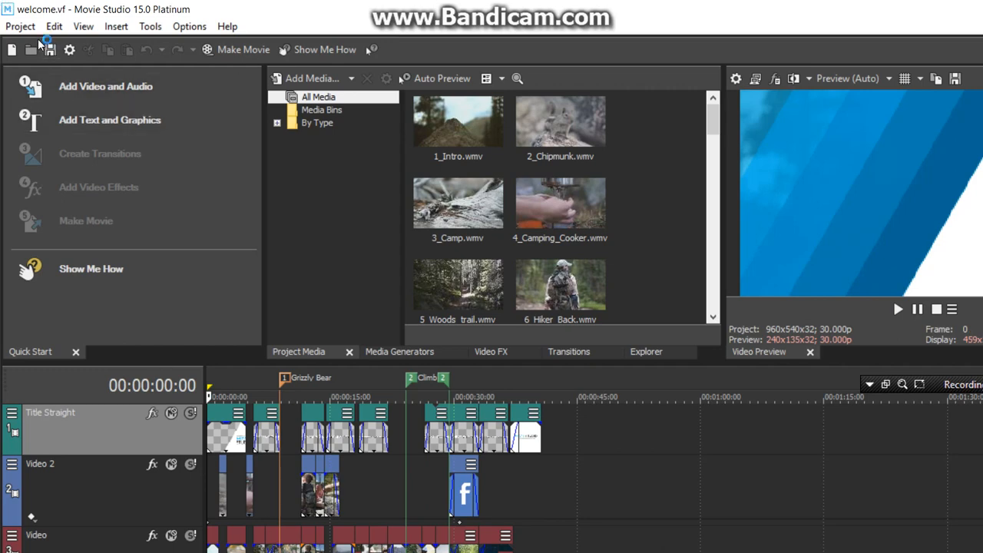
mouse_move(31, 49)
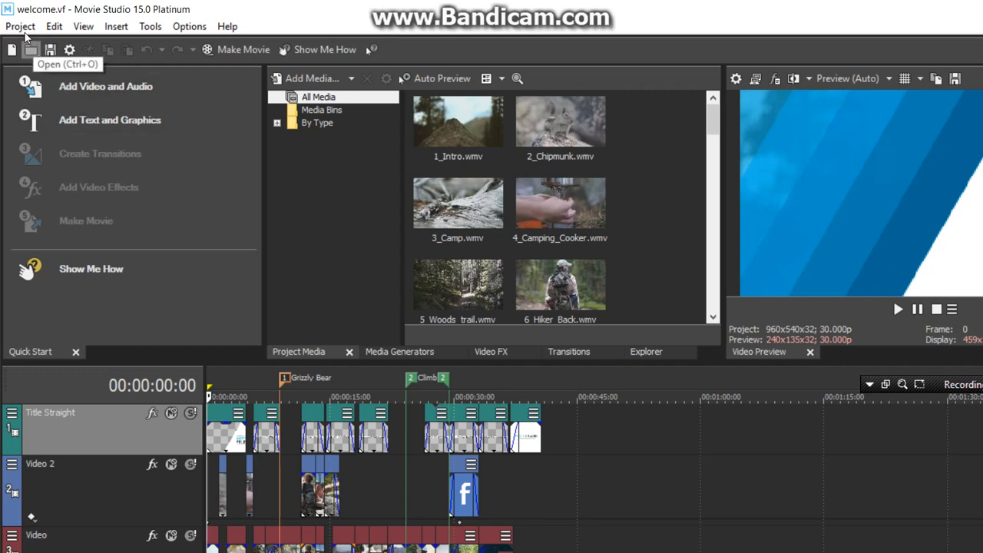
left_click(20, 27)
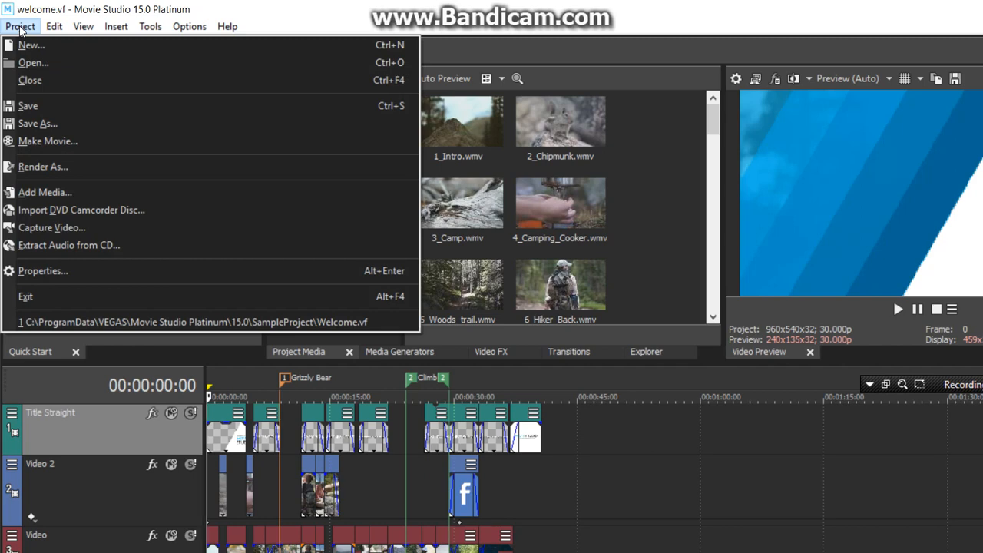
mouse_move(31, 45)
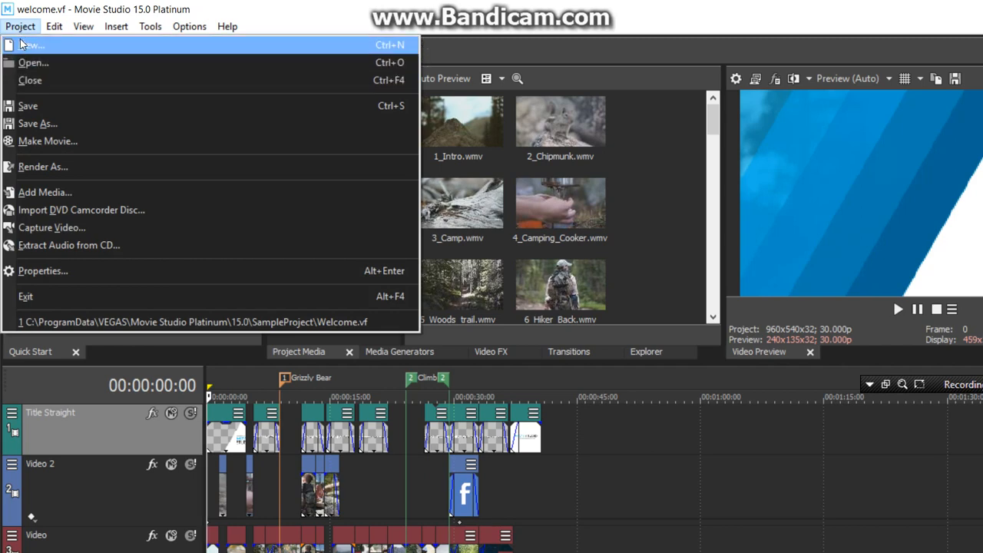
left_click(32, 44)
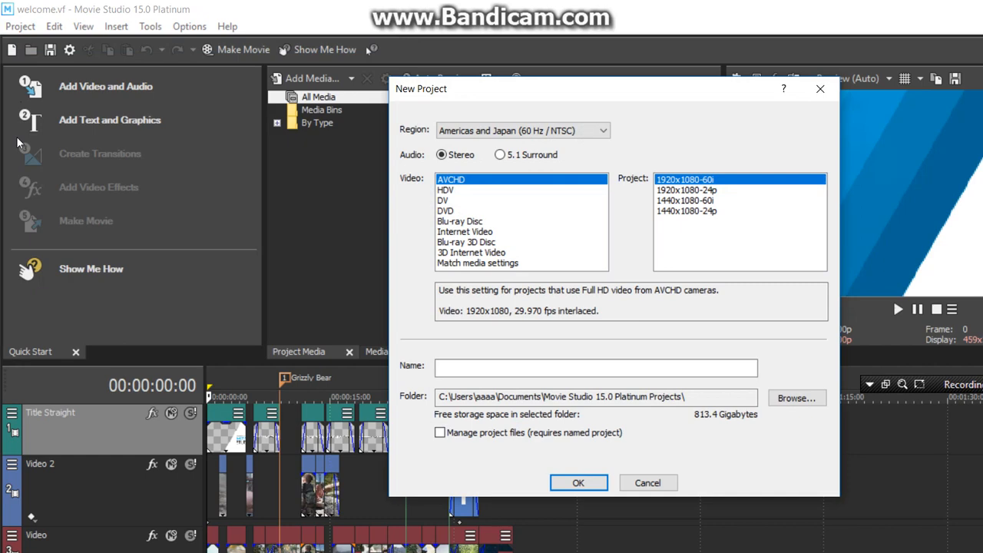
left_click(596, 368)
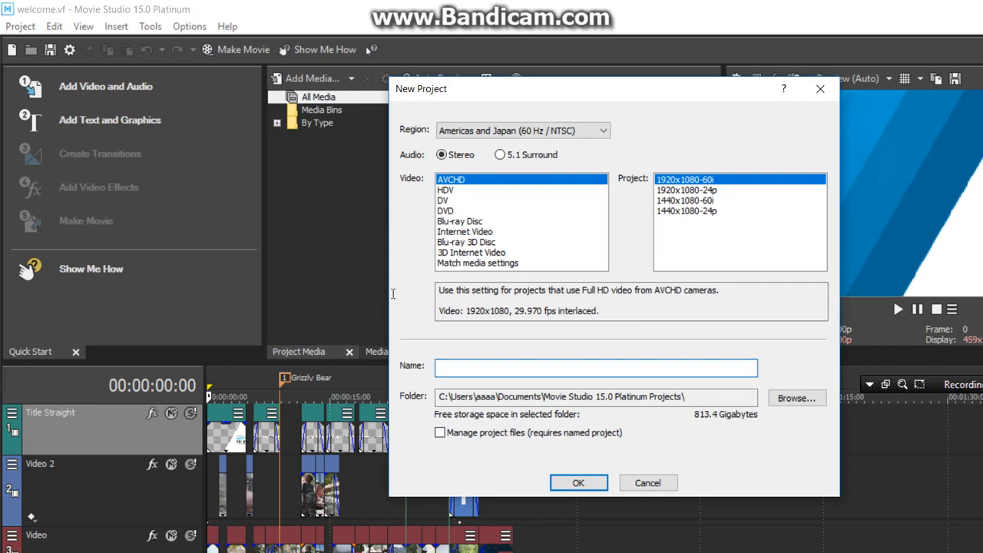
type("Movie Studio Platinum 15.0")
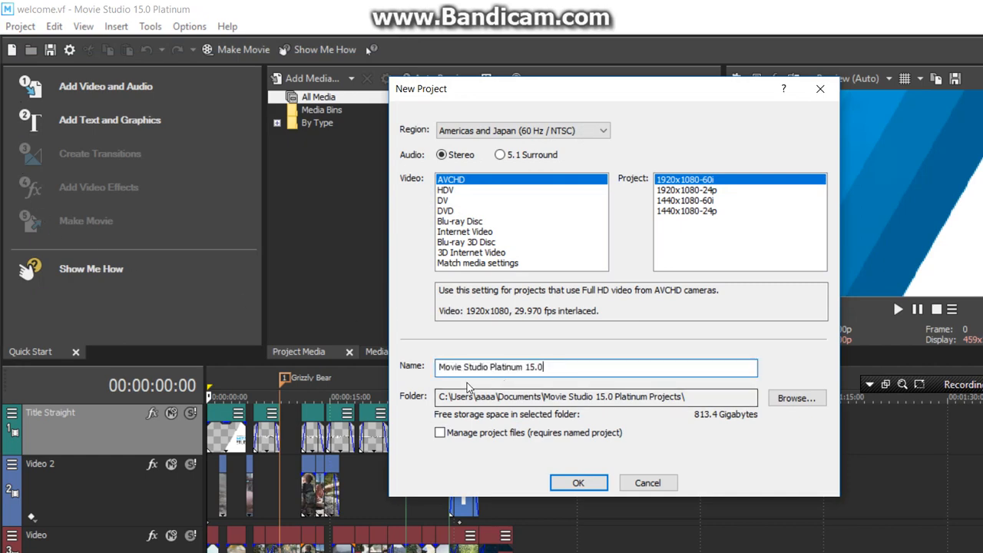
left_click(577, 482)
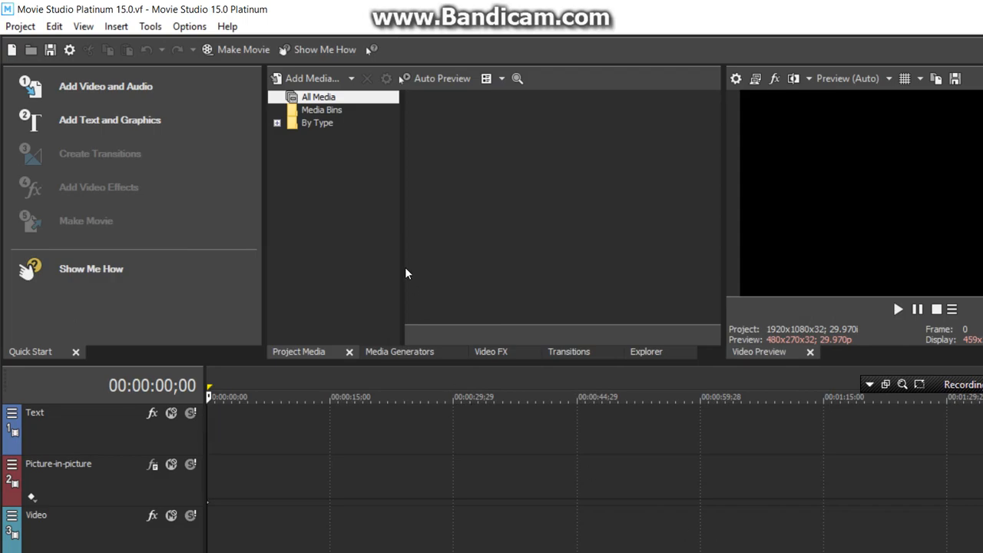
In Add Media, browse to the SampleProject folder and select the 1_Intro clip.
left_click(310, 77)
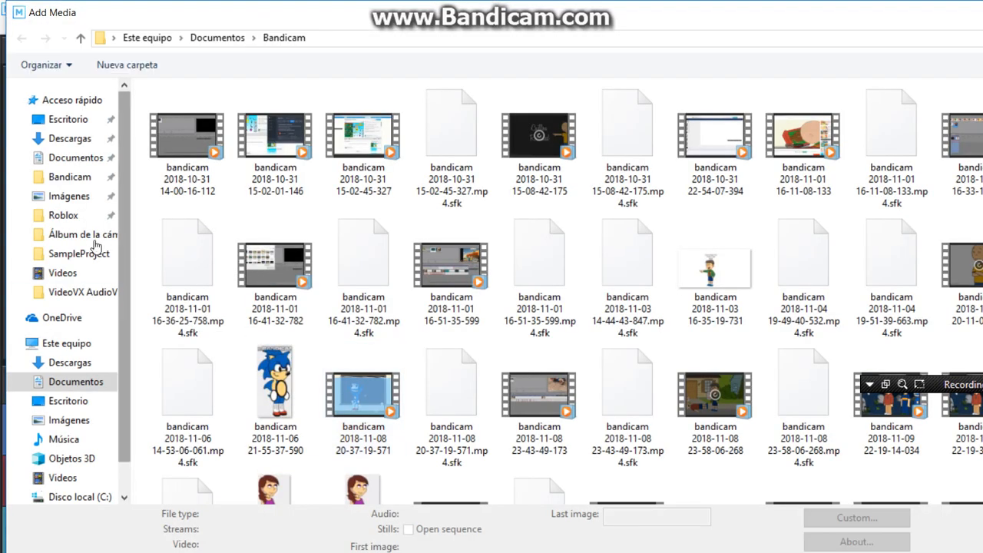
left_click(80, 253)
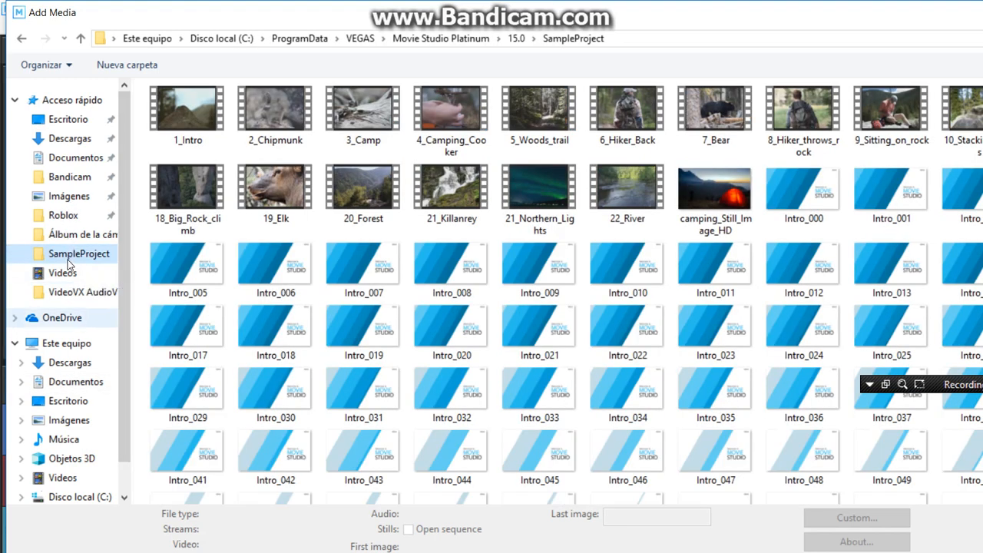
left_click(627, 187)
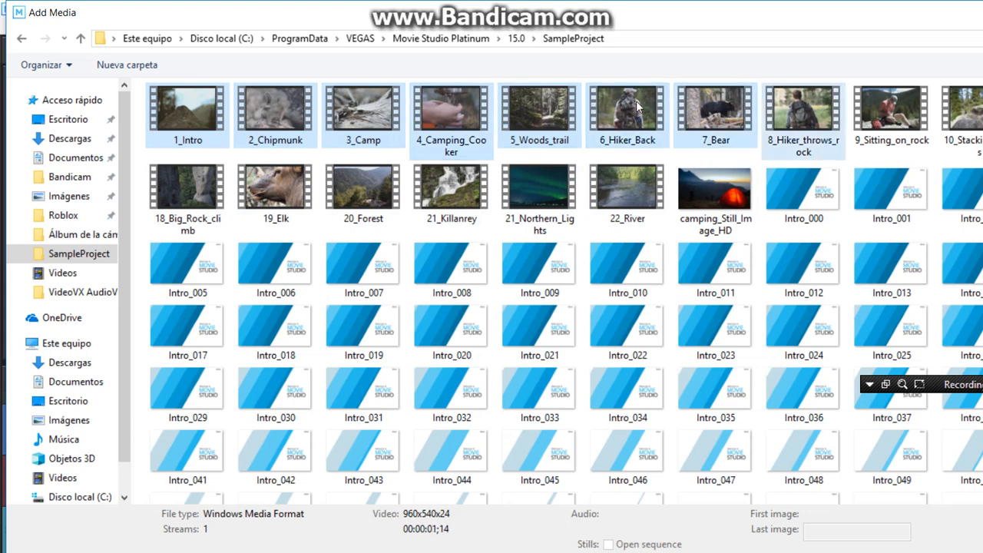
mouse_move(949, 114)
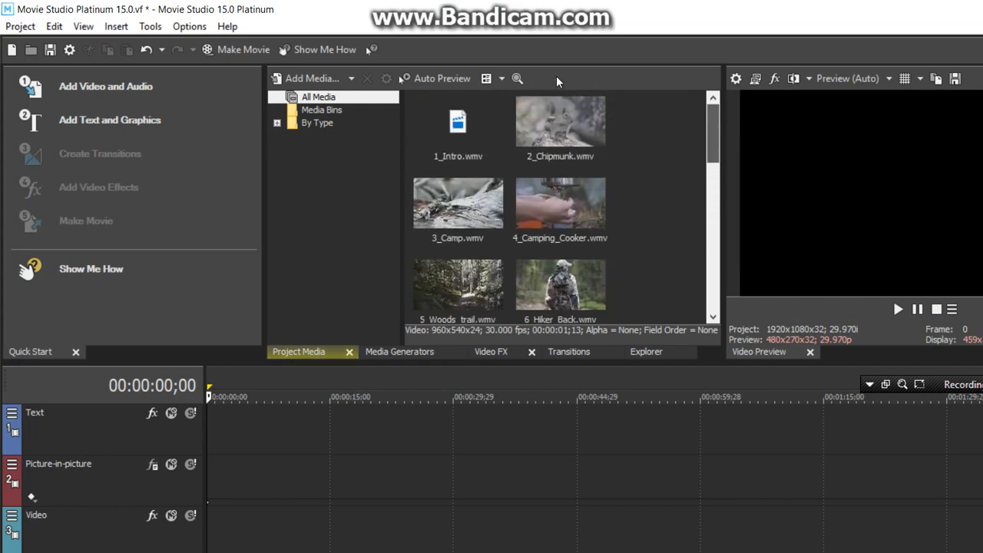
Place 1_Intro at the start of the Video track and pick 4_Camping_Cooker next.
left_click(458, 123)
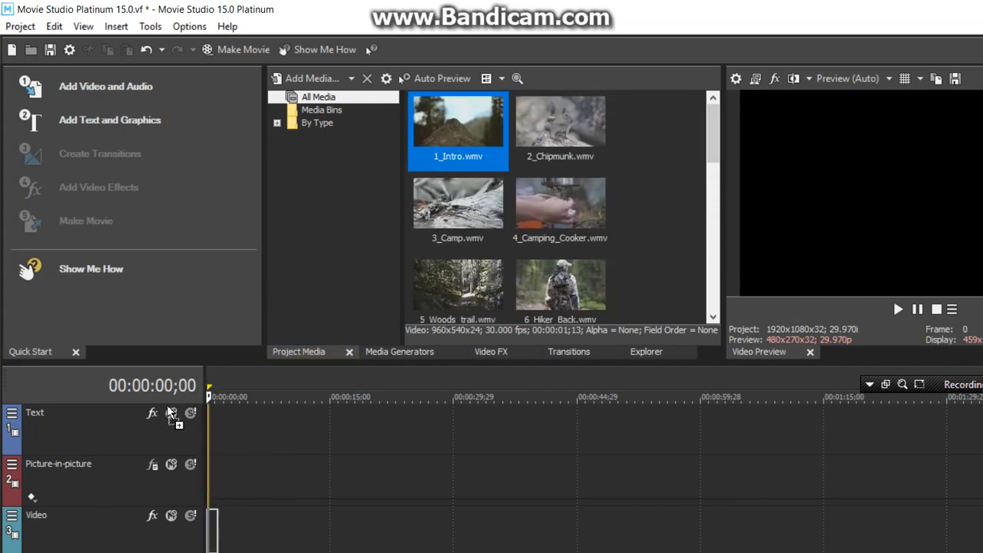
left_click_drag(458, 131, 228, 525)
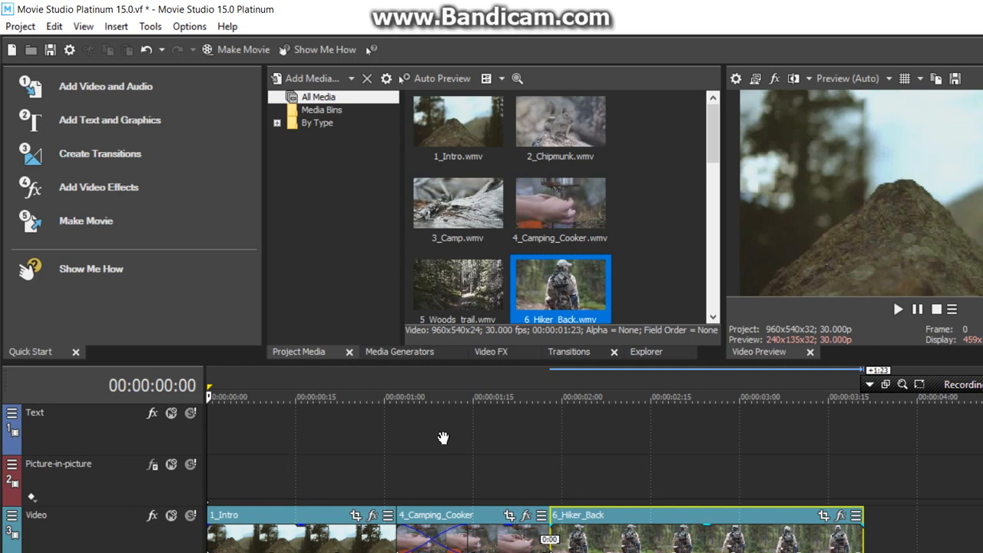
left_click(559, 203)
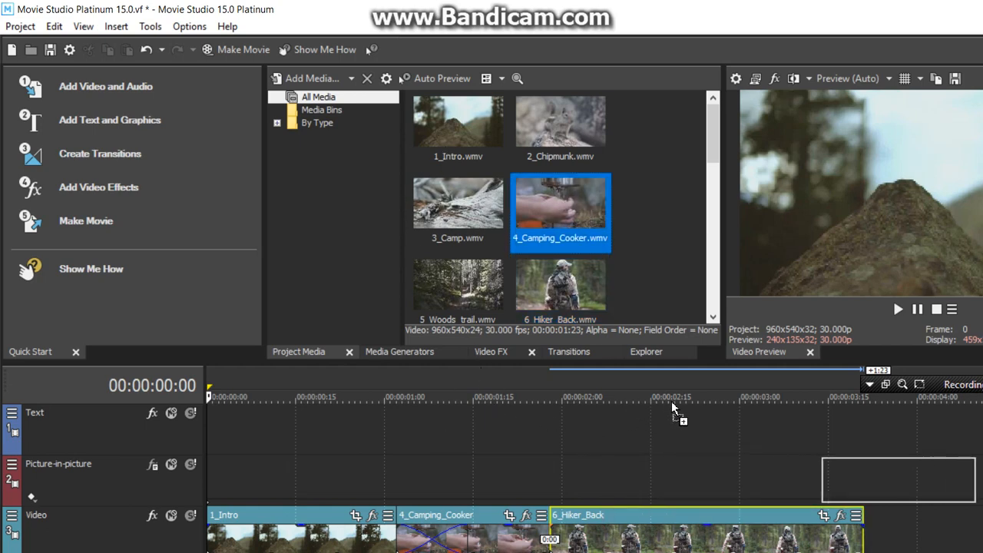